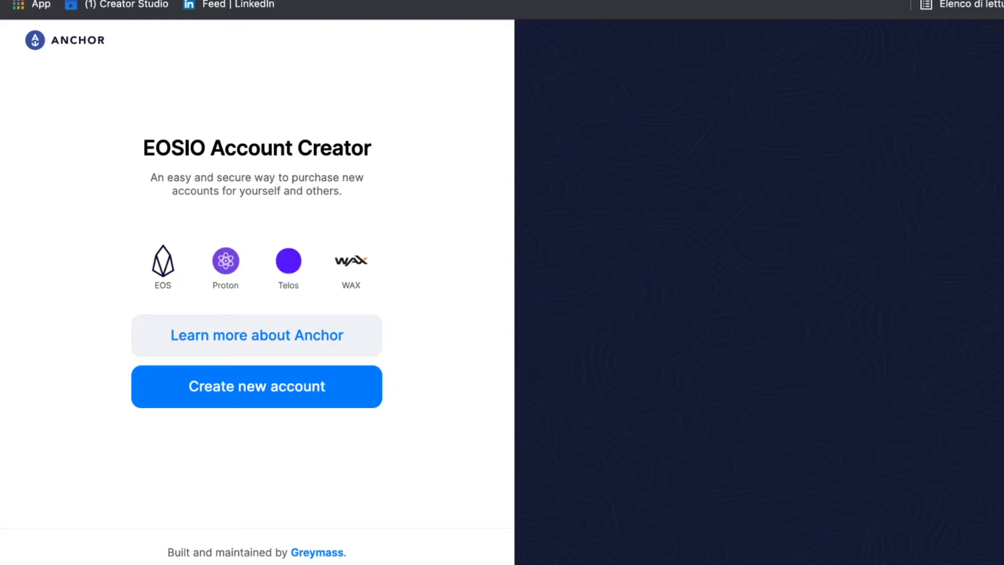
Start a new account and pick EOS Account to see its $1.99 USD price
{"action": "left_click", "coordinate": [256, 386]}
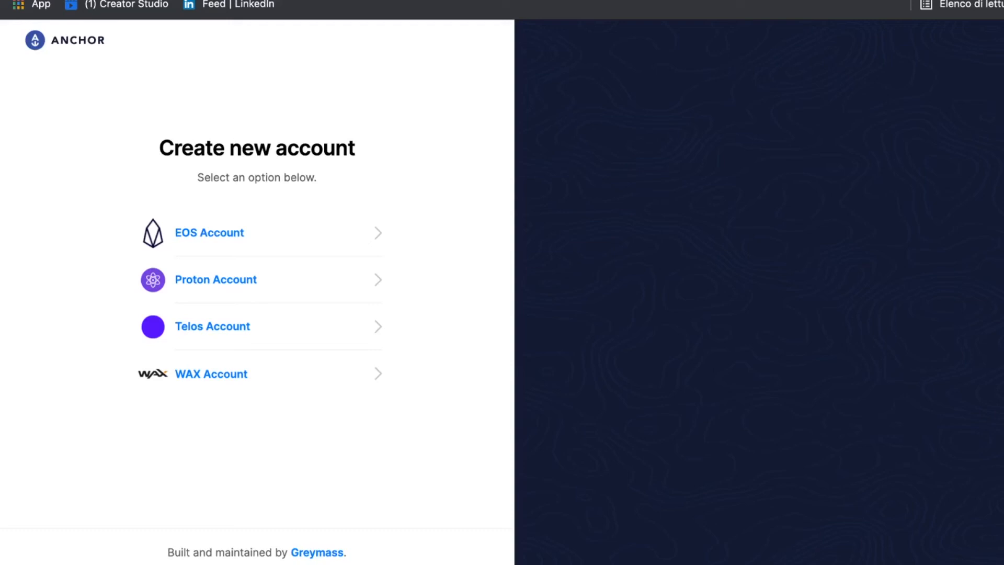
{"action": "left_click", "coordinate": [257, 233]}
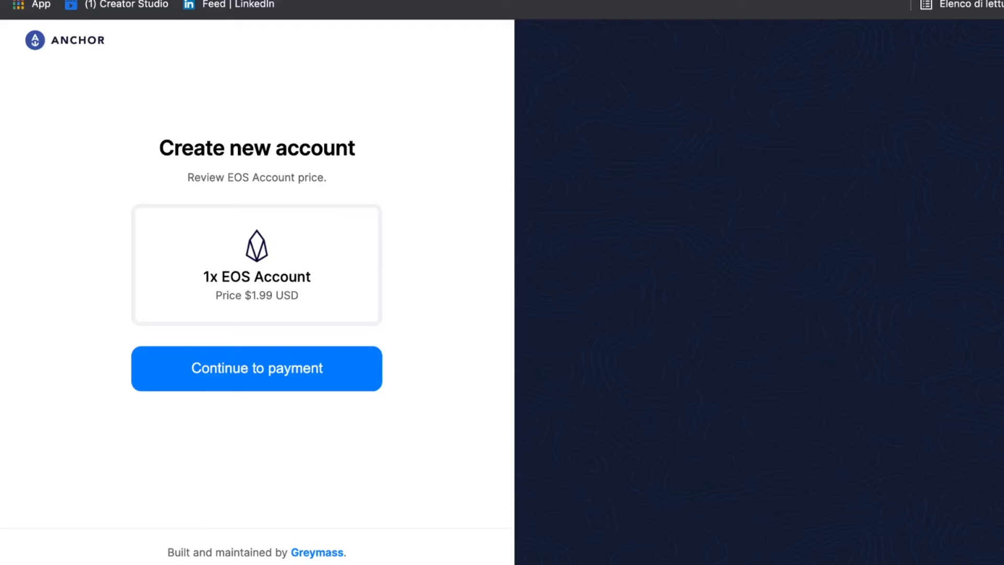
{"action": "double_click", "coordinate": [256, 276]}
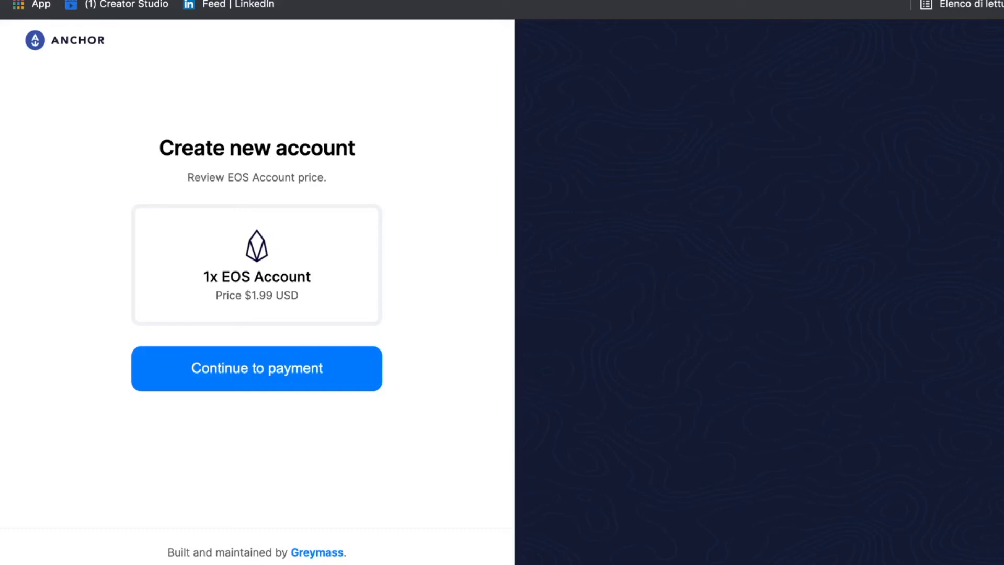
{"action": "left_click", "coordinate": [255, 368]}
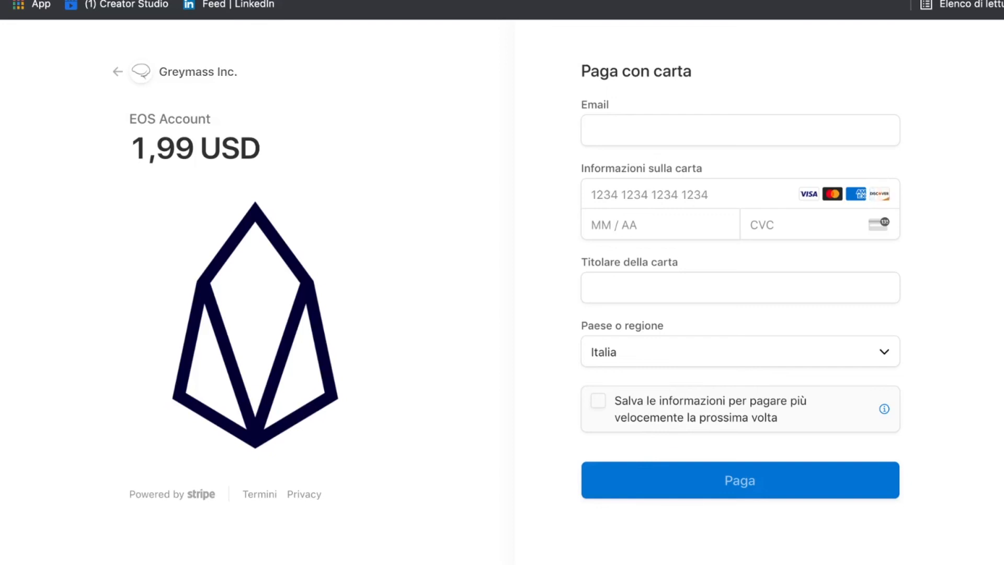
Leave the 1,99 USD Stripe payment page and start a new Proton account instead
{"action": "left_click", "coordinate": [118, 71]}
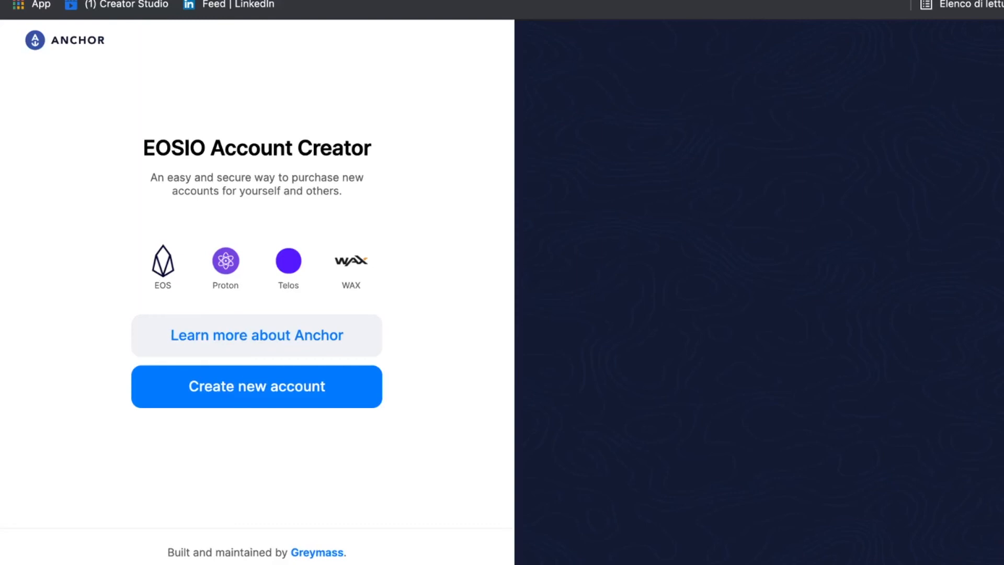
{"action": "left_click", "coordinate": [255, 386]}
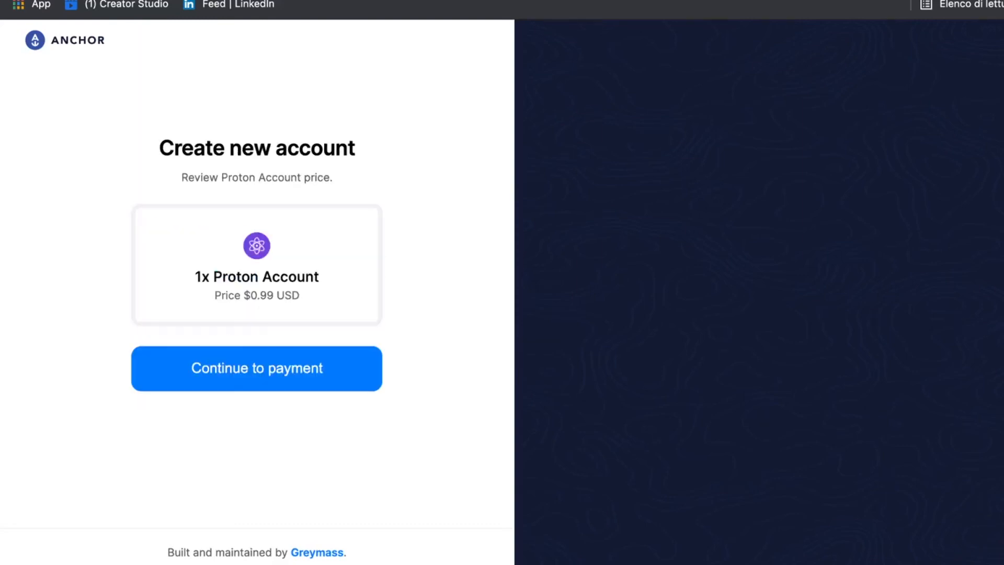